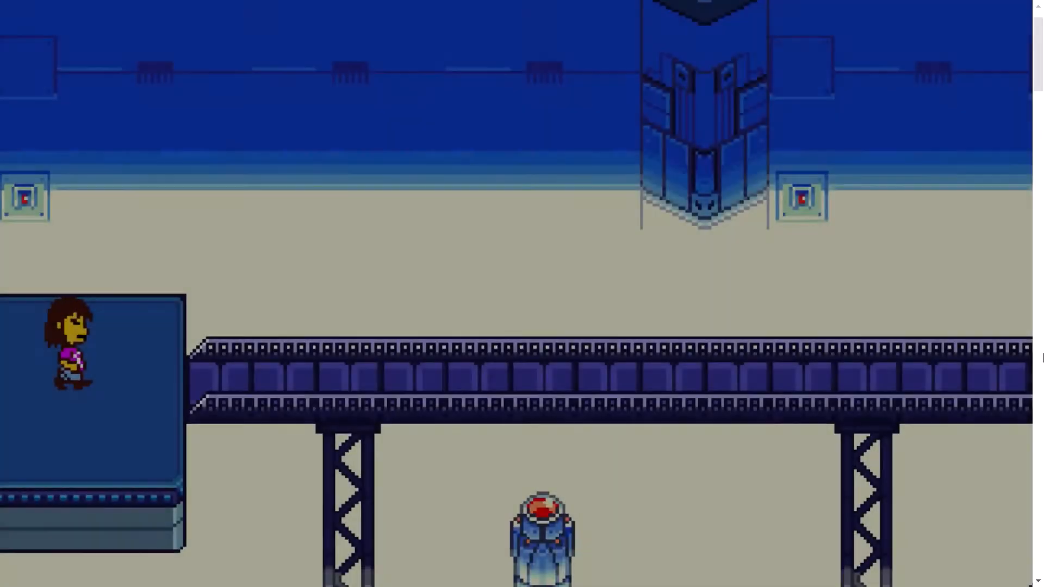
# - Walk right from the ledge onto the conveyor bridge until Papyrus's dialogue appears
pyautogui.press('Right')
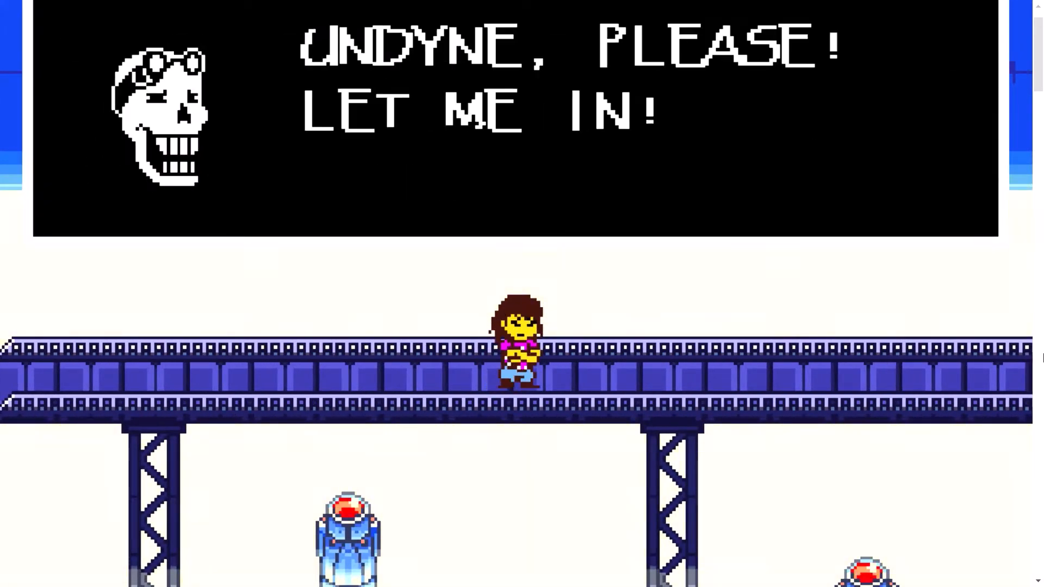
# - Dismiss Papyrus's dialogue, then in the Mad Dummy battle show the ACT options (Check, Engage, Hug, Talk)
pyautogui.press('z')
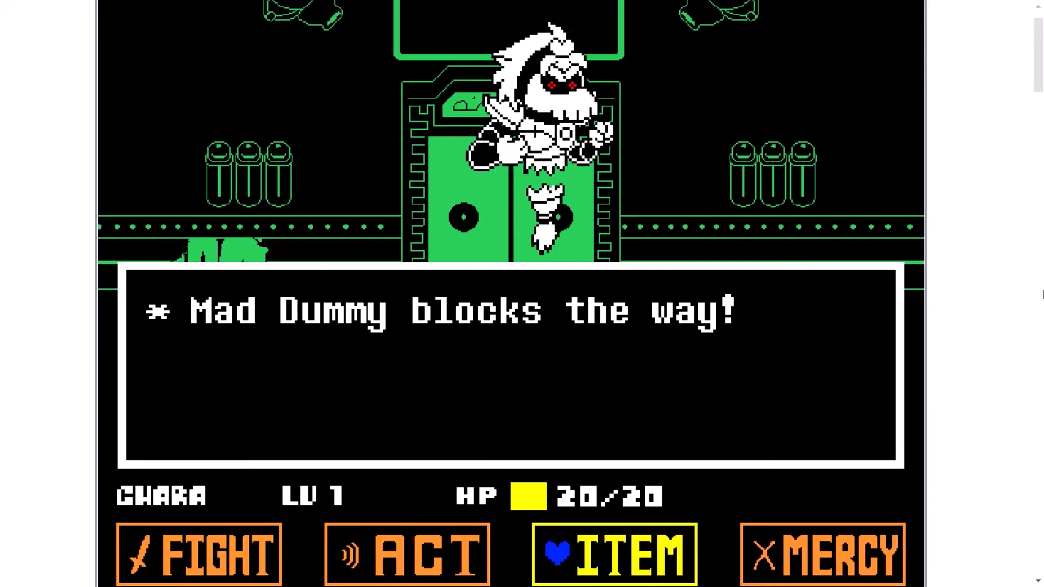
pyautogui.click(404, 555)
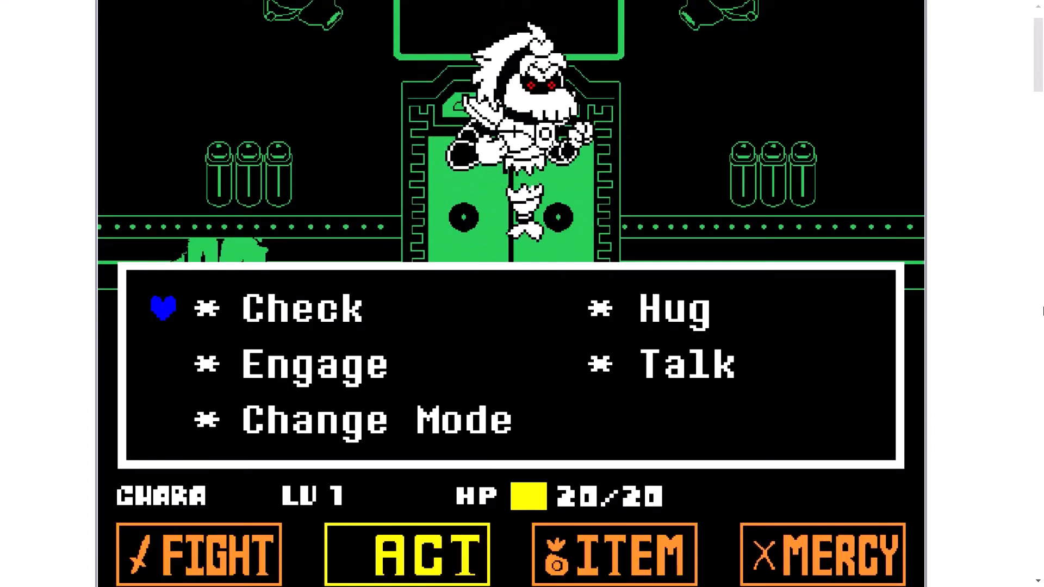